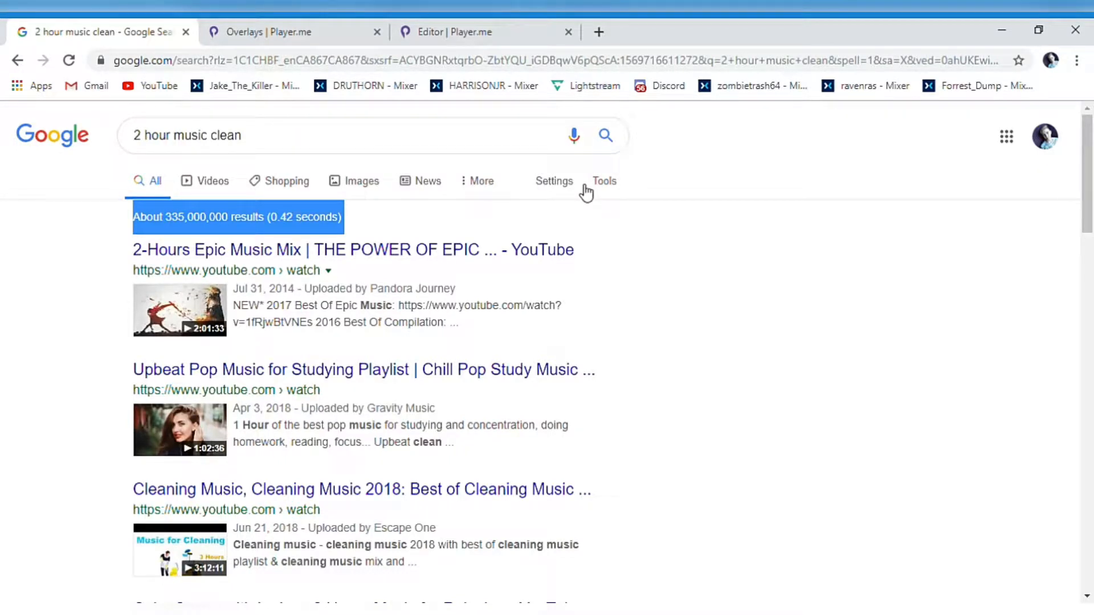
mouse_move(602, 207)
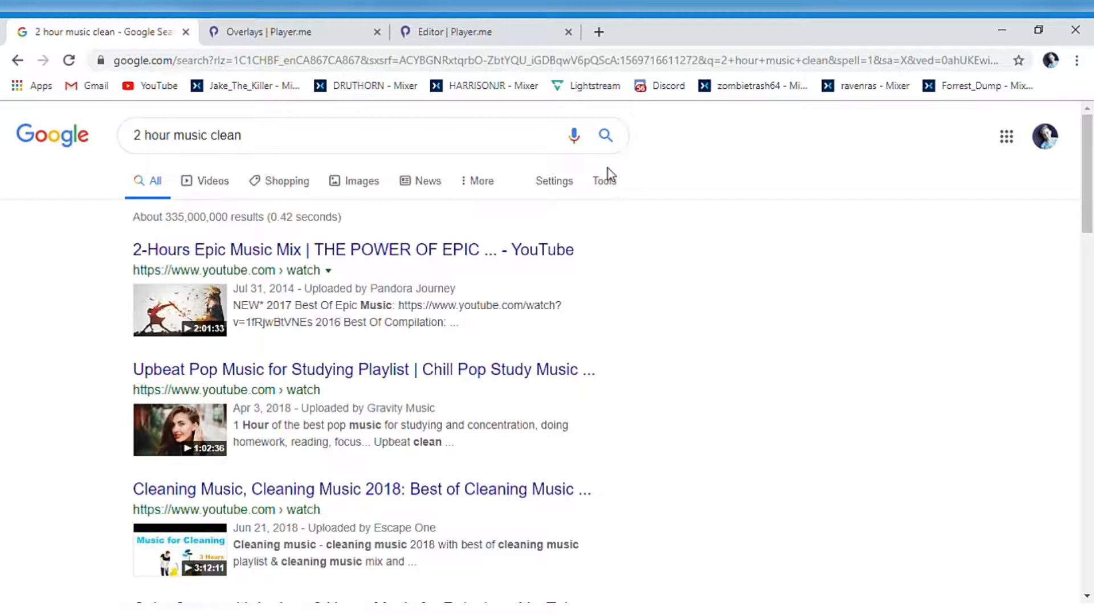
mouse_move(785, 272)
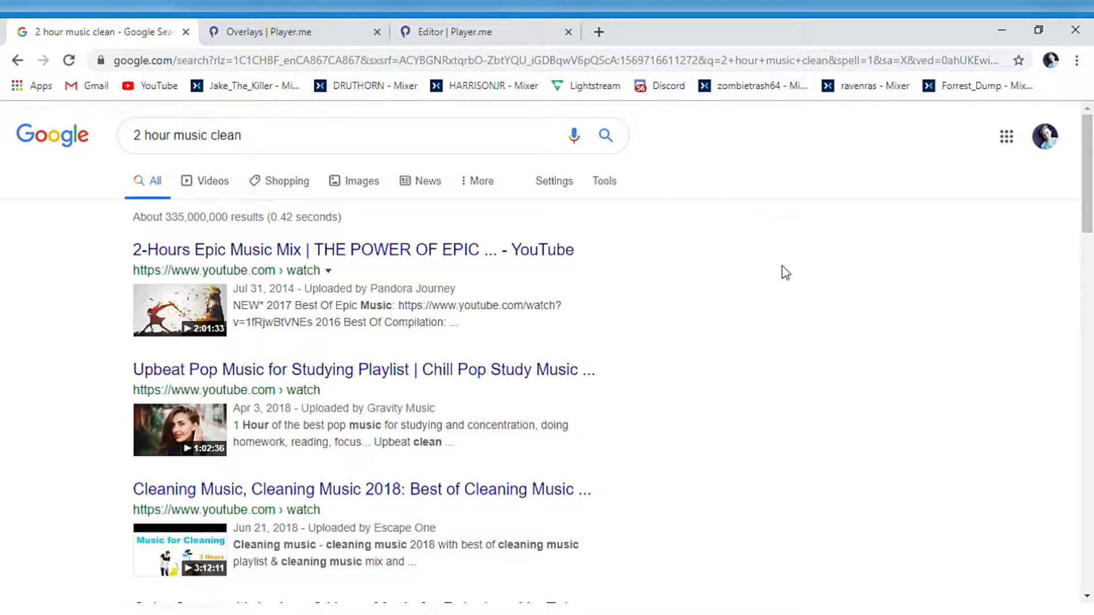
mouse_move(804, 255)
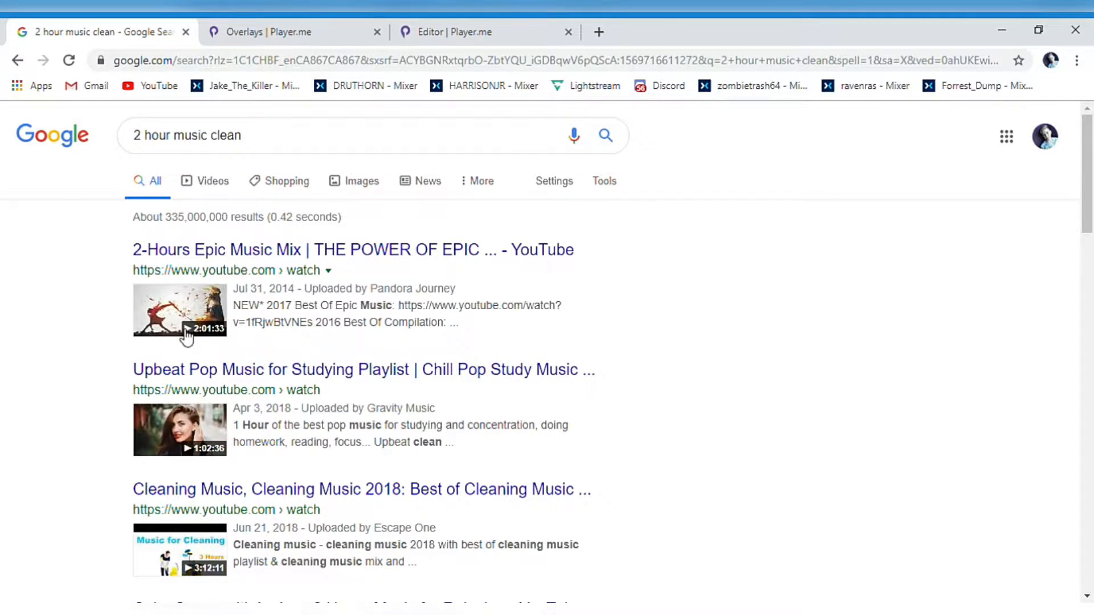
Browse down through the YouTube search results and back up.
scroll("down", 3)
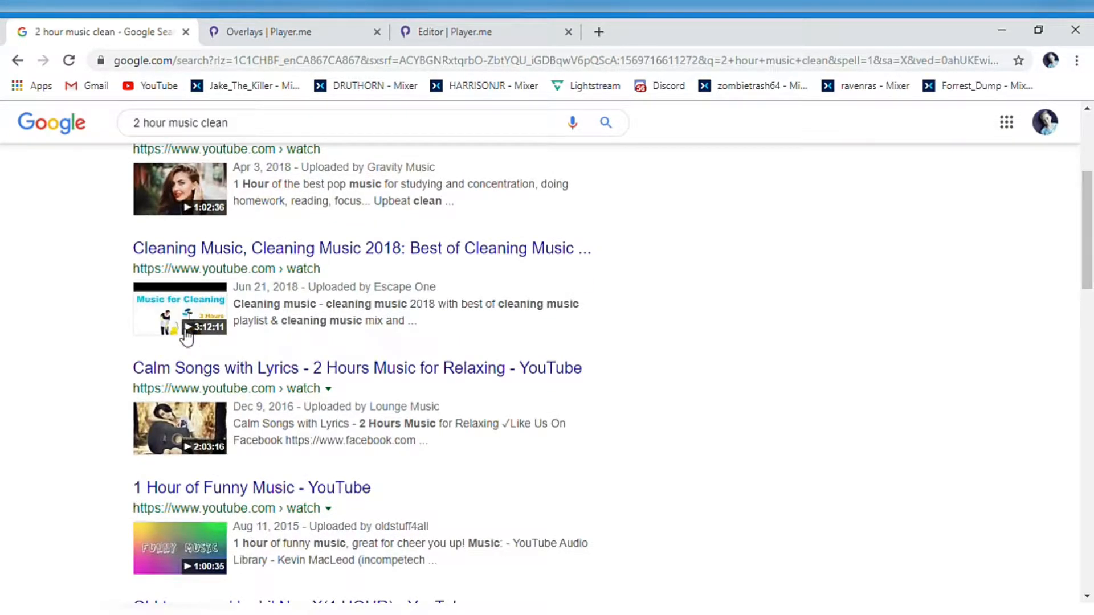
scroll("down", 3)
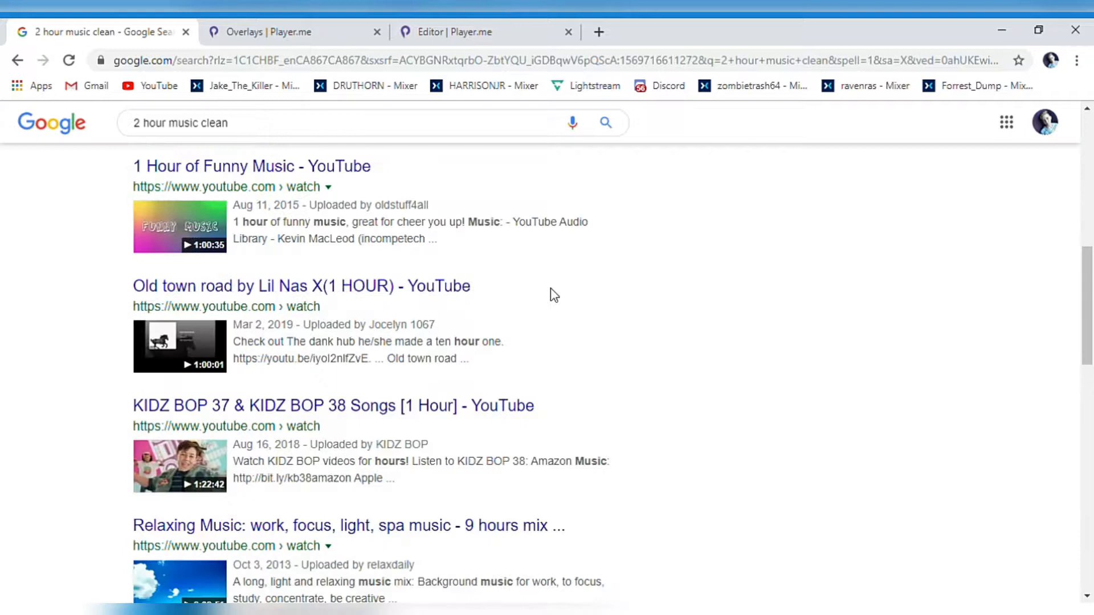
scroll("down", 3)
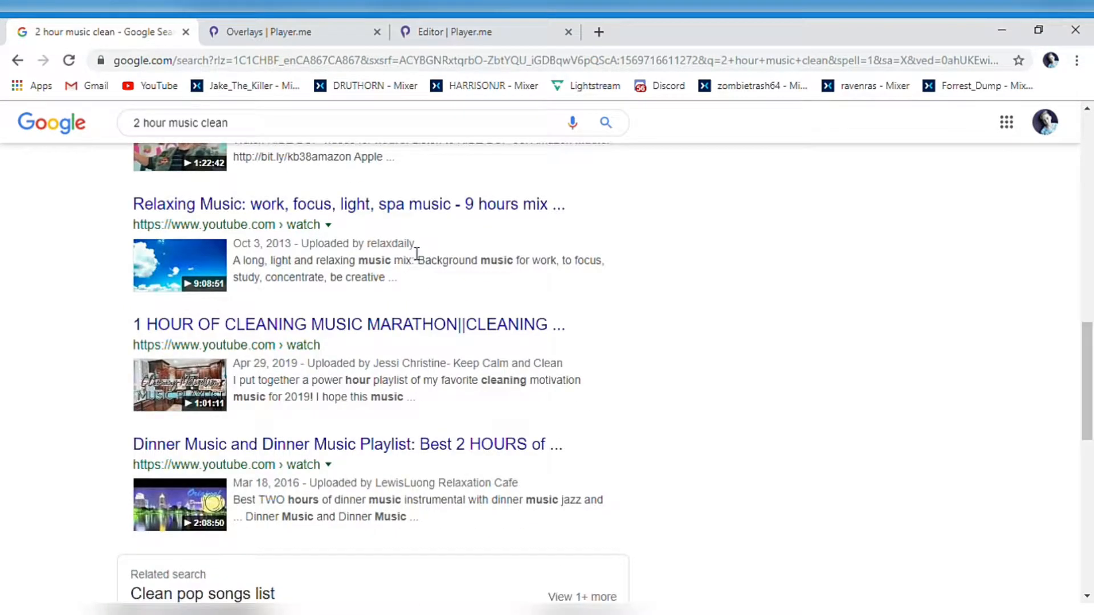
scroll("down", 3)
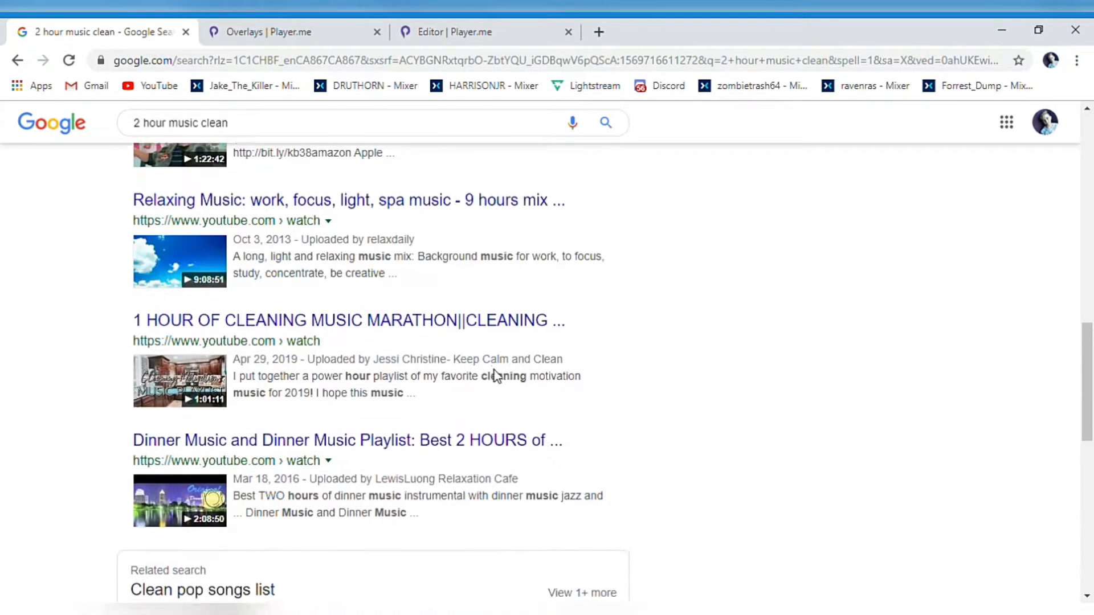
scroll("up", 3)
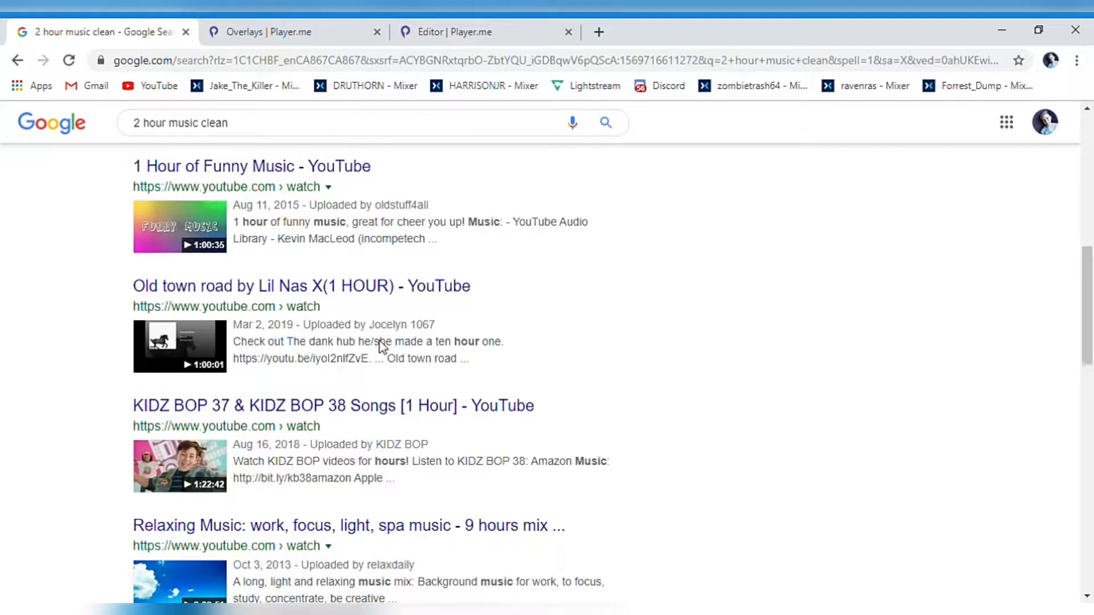
mouse_move(433, 363)
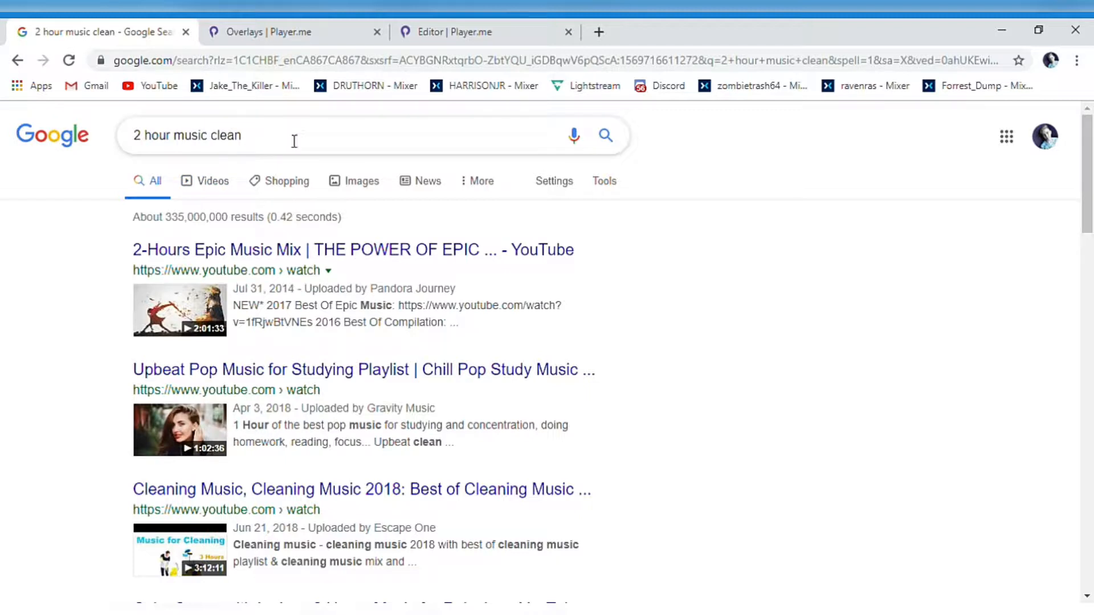
Rerun the '2 hour music clean' search, look through results, then return to the Player.me page.
left_click(293, 136)
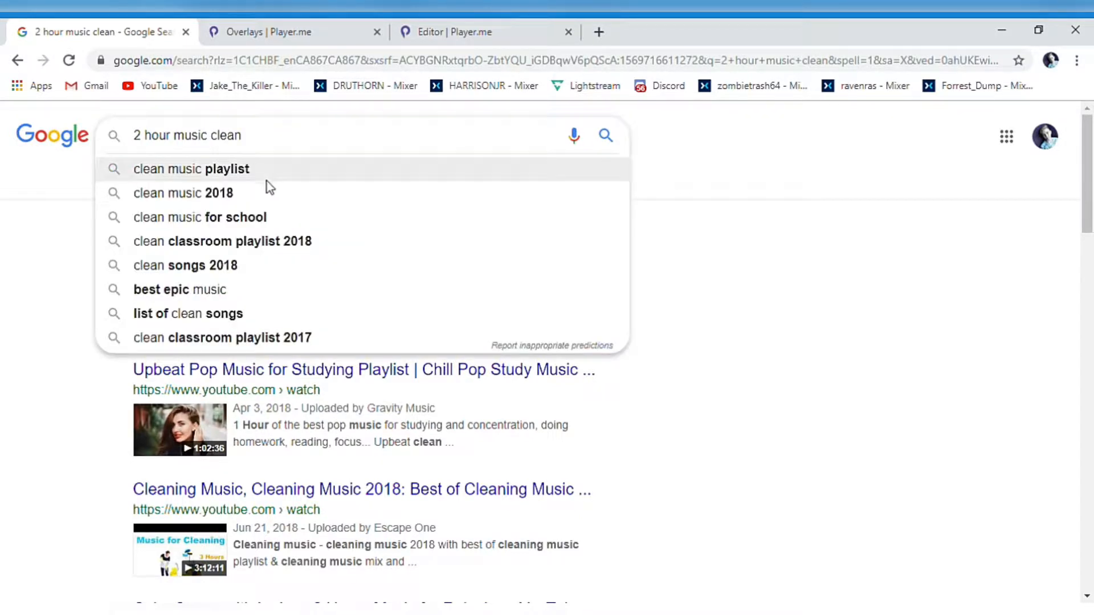
left_click(183, 193)
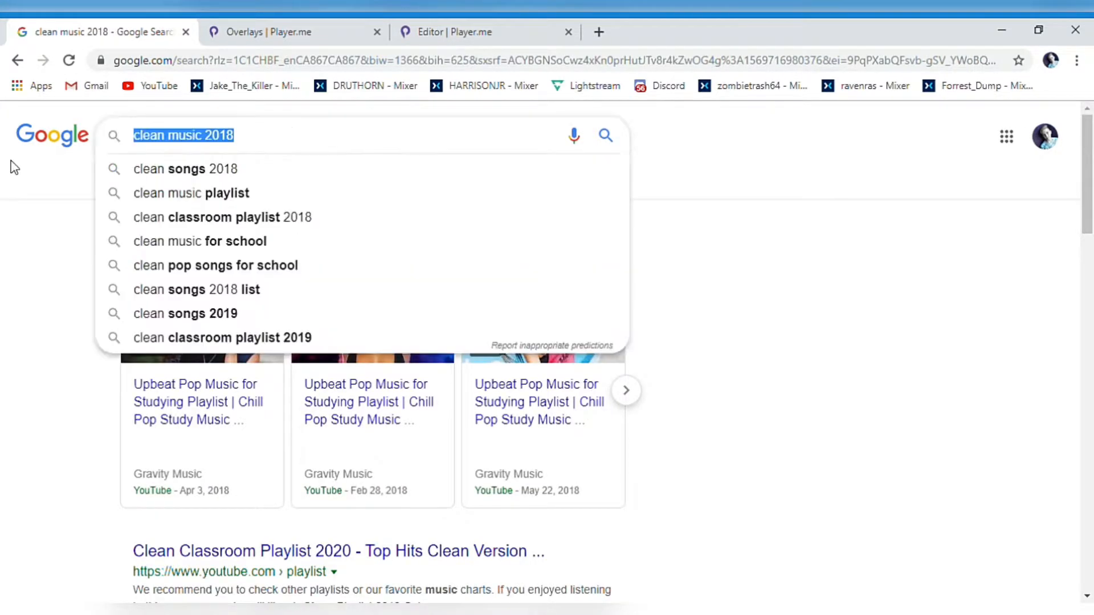
type("2")
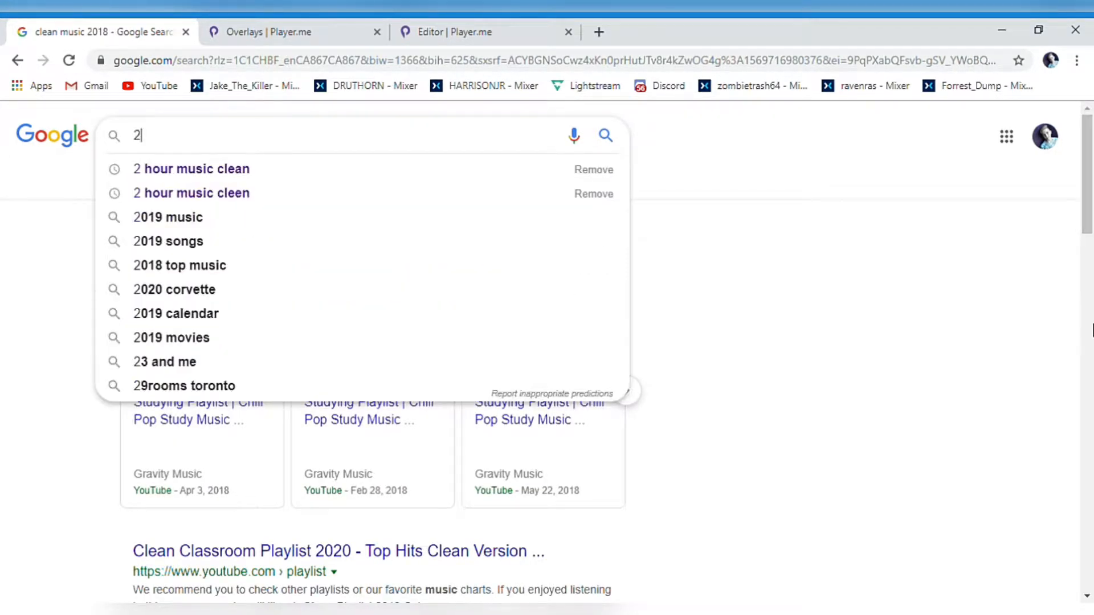
left_click(195, 169)
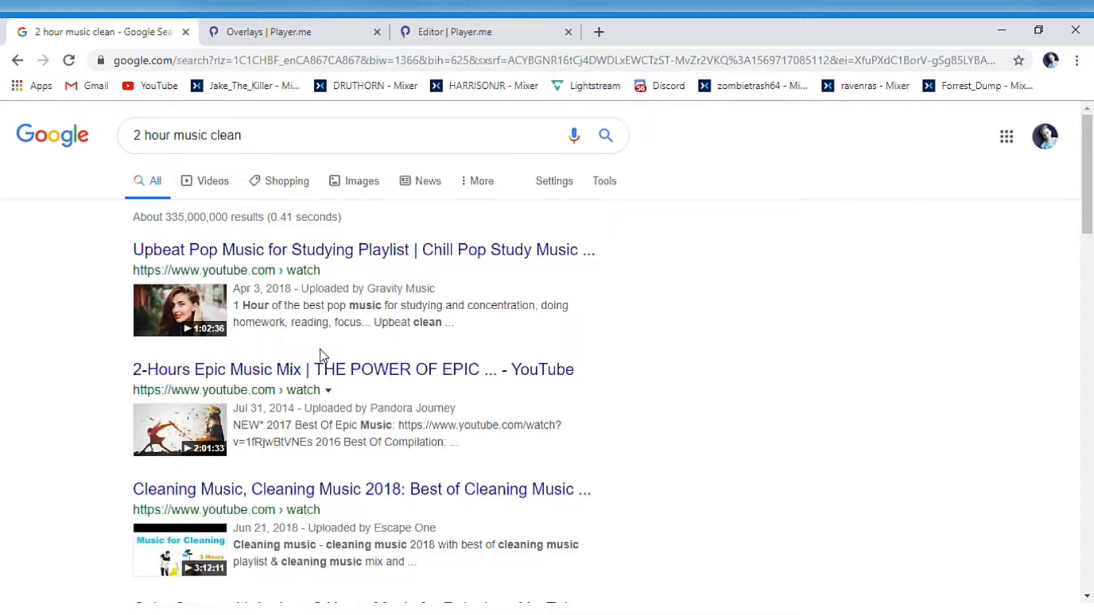
scroll("down", 3)
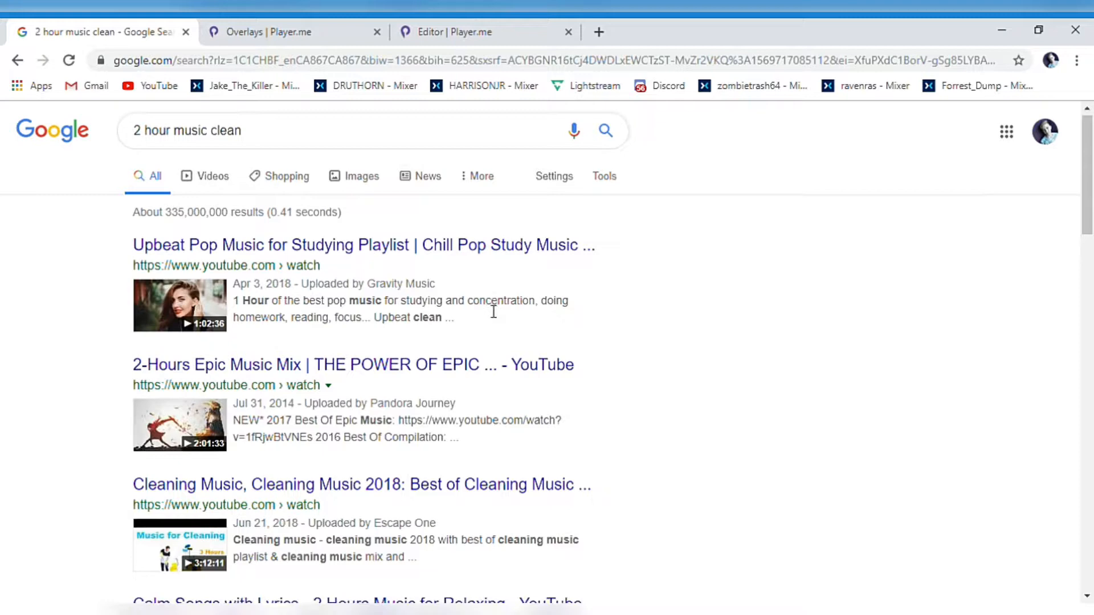
scroll("down", 3)
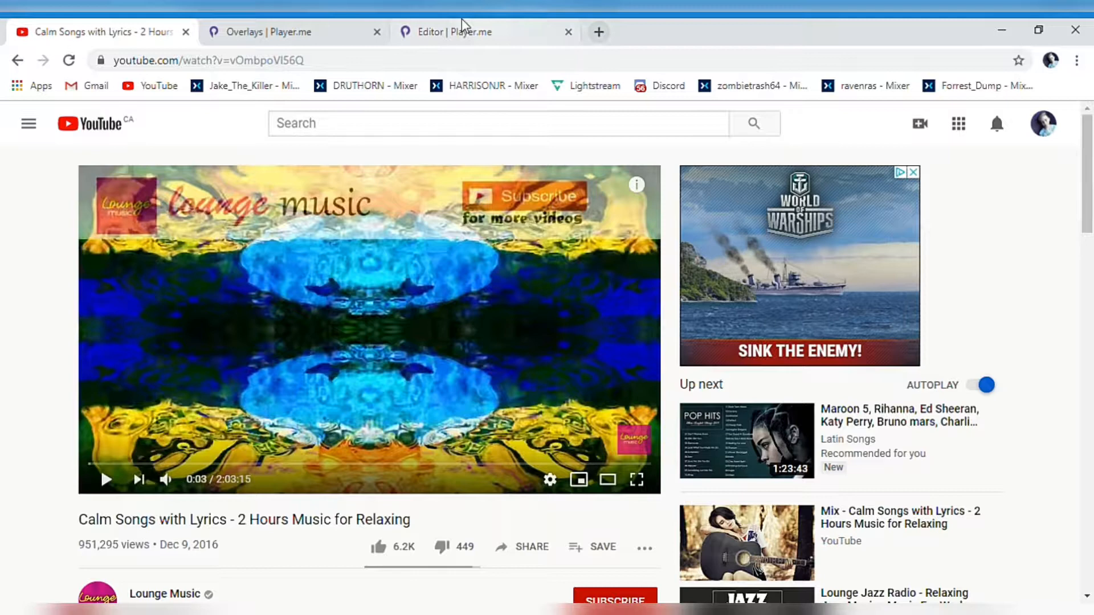
left_click(467, 31)
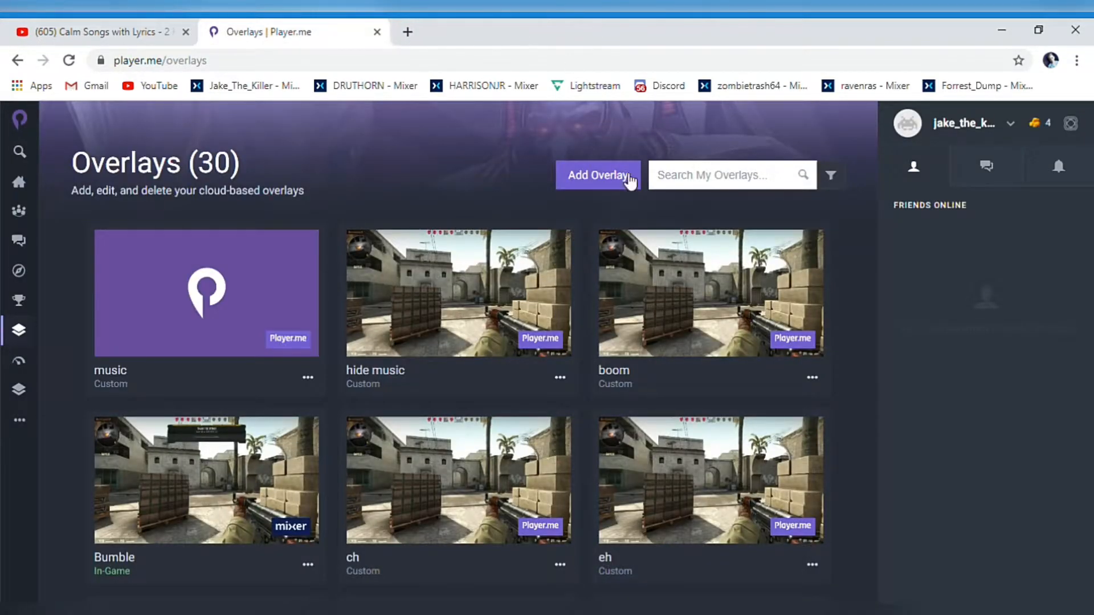
Create a new overlay named 'new' and open it in the editor.
left_click(596, 175)
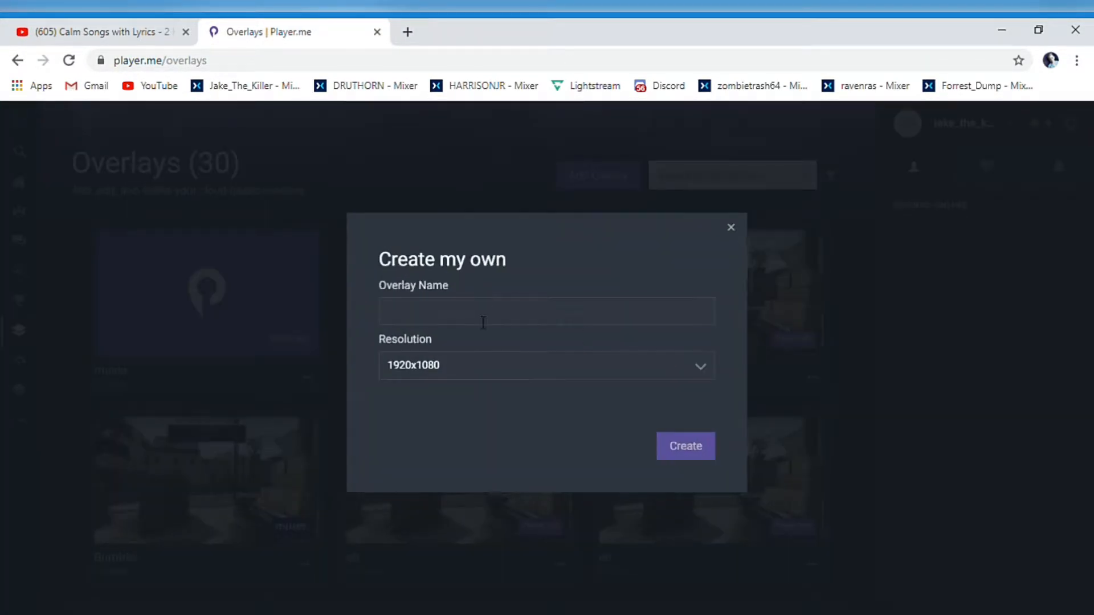
type("new")
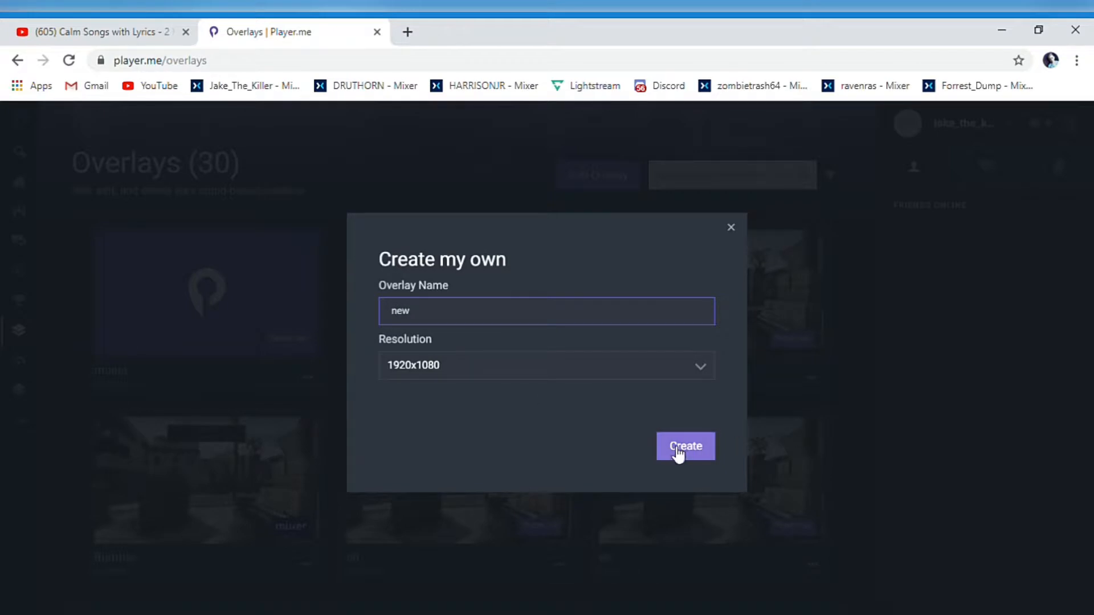
left_click(685, 447)
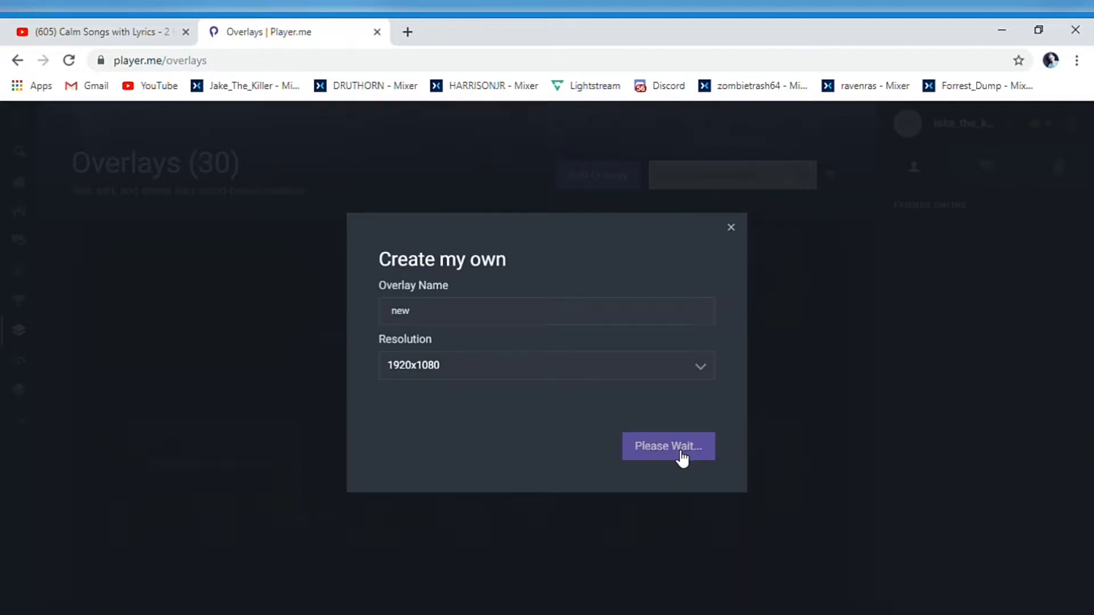
left_click(667, 445)
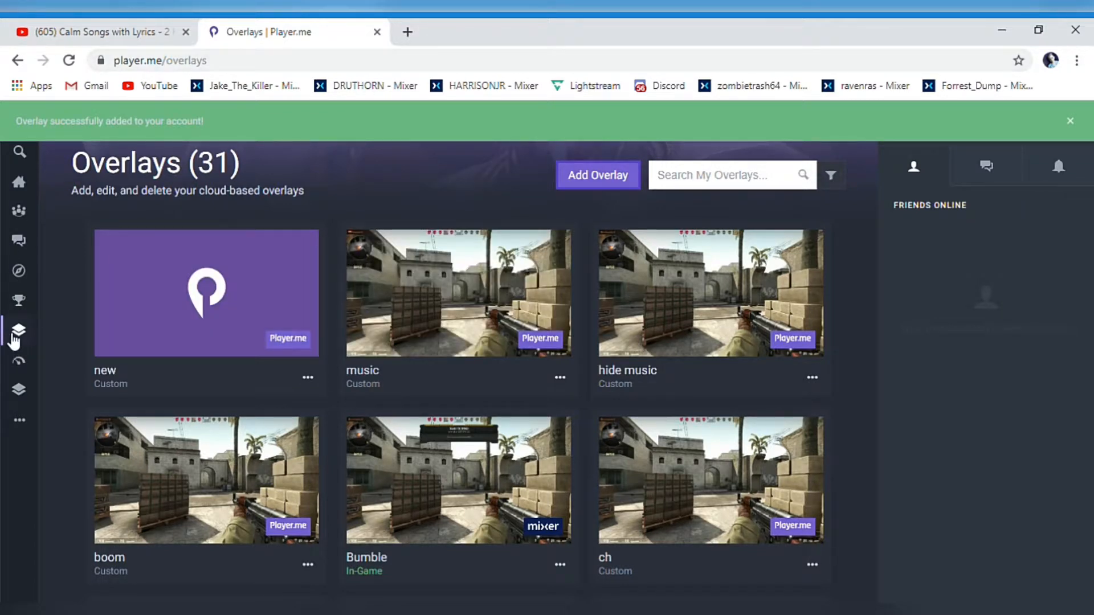
mouse_move(206, 293)
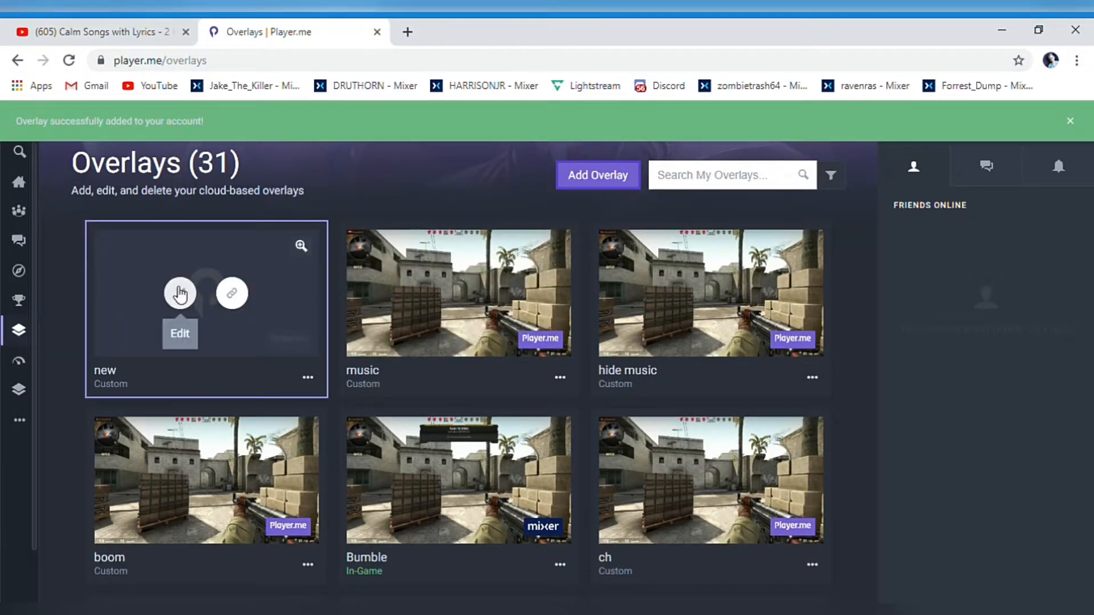
left_click(179, 293)
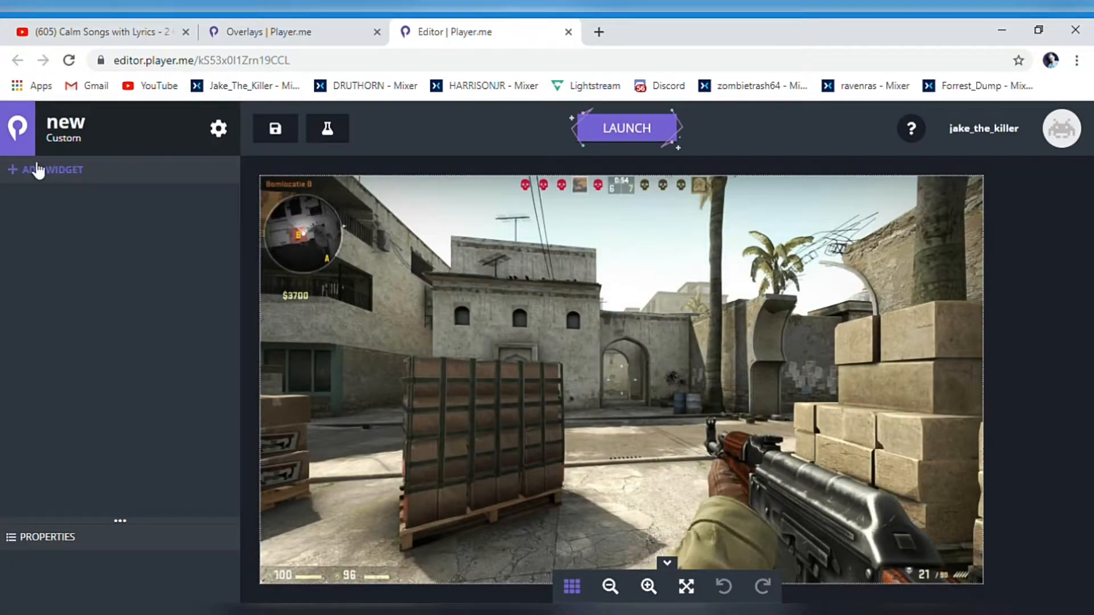
left_click(51, 170)
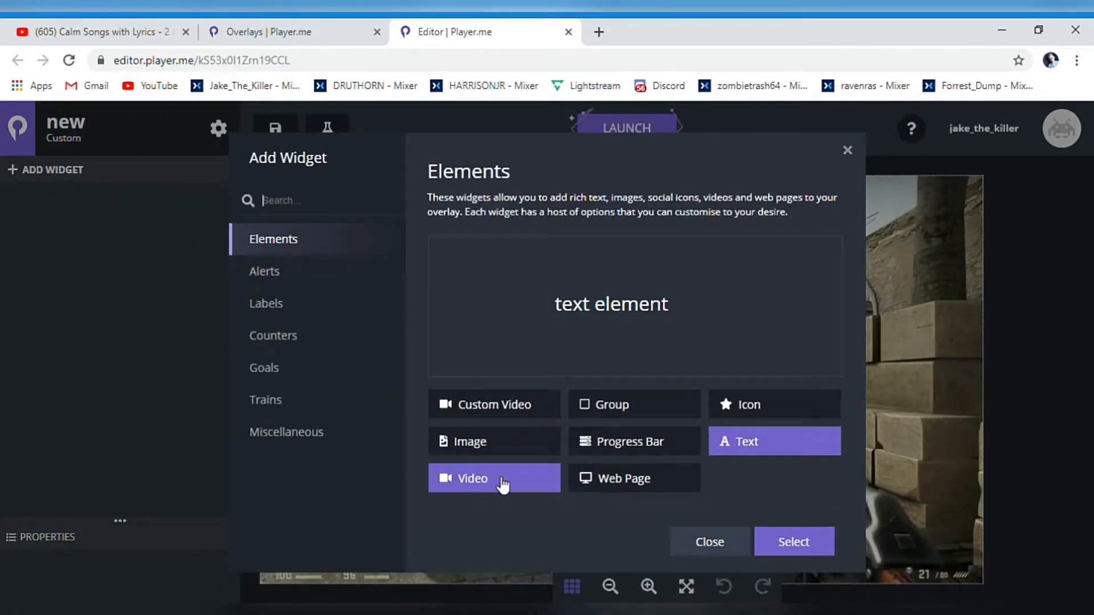
left_click(472, 478)
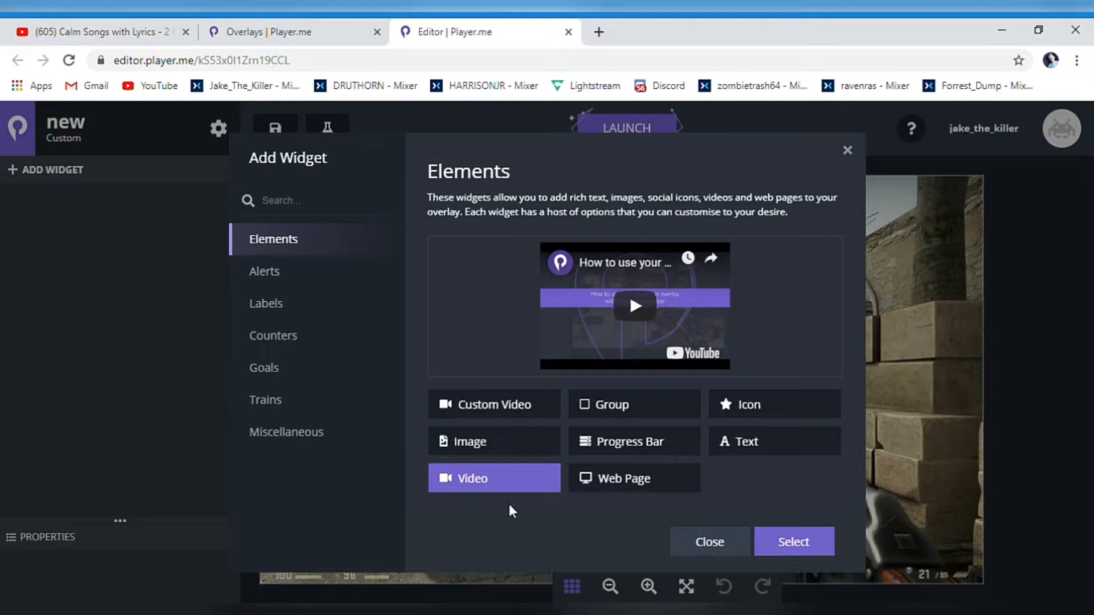
mouse_move(794, 543)
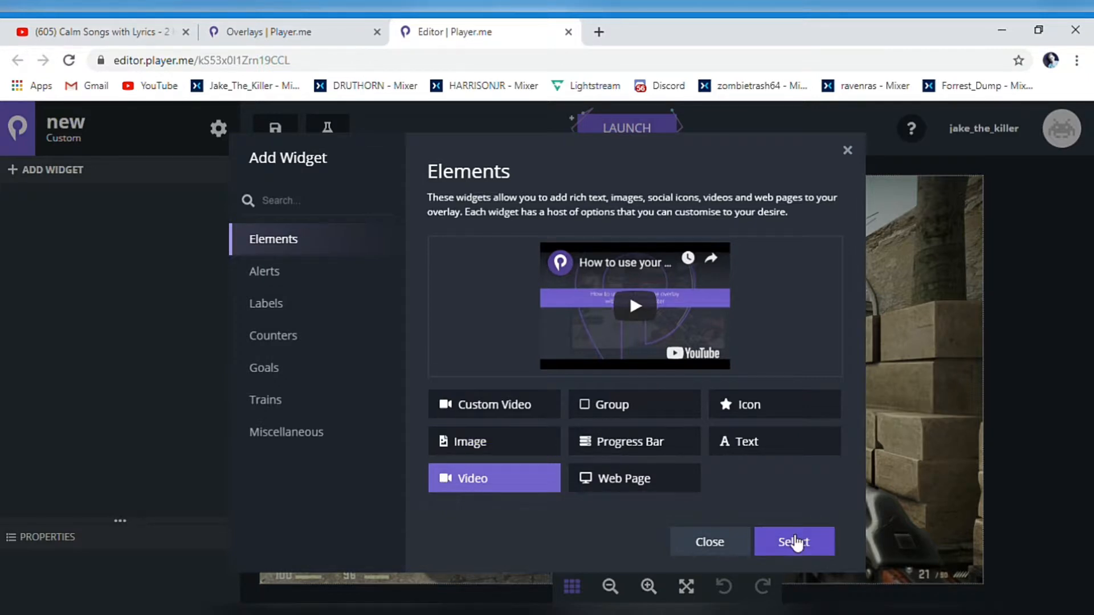
left_click(793, 542)
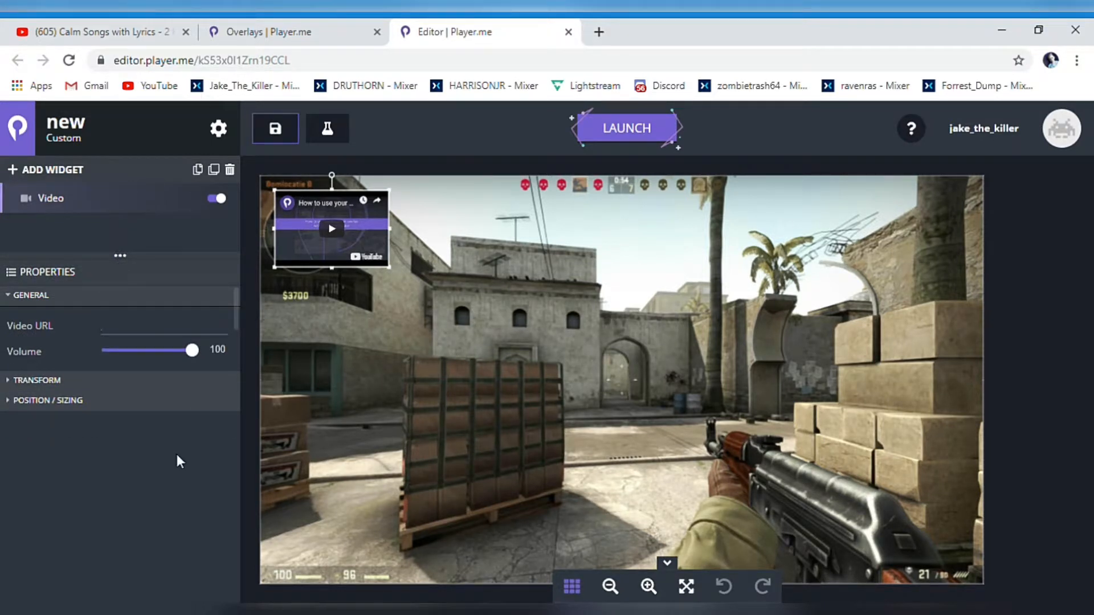
type("https://www.youtube.com/watch?v=vOmbpoVl56Q")
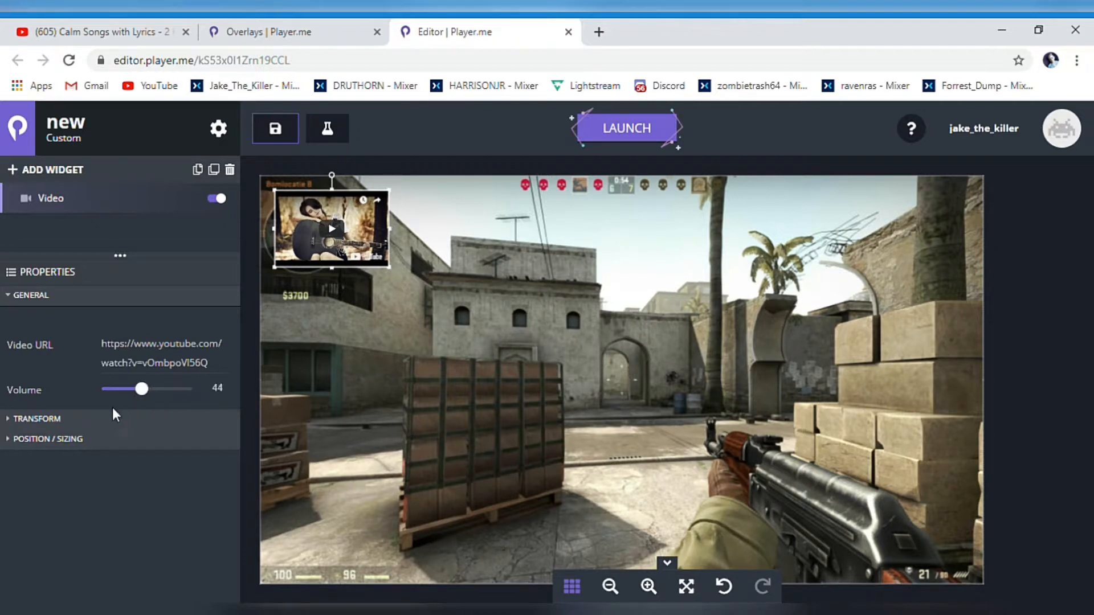
Lower the video's volume to about 4 and shrink the widget into the top-left corner.
left_click_drag(144, 388, 108, 388)
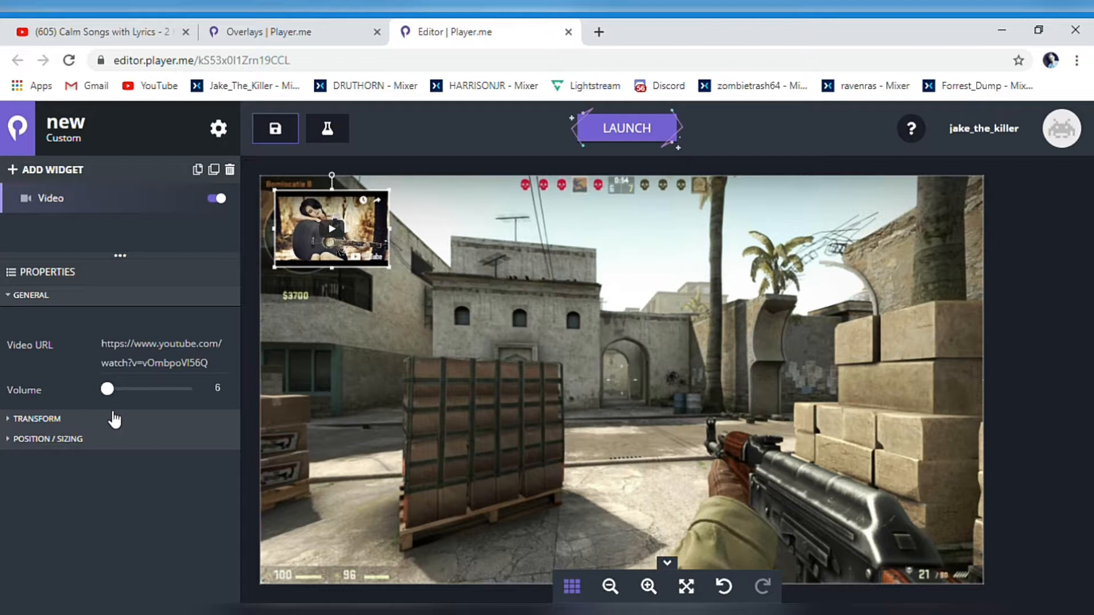
left_click_drag(107, 389, 104, 390)
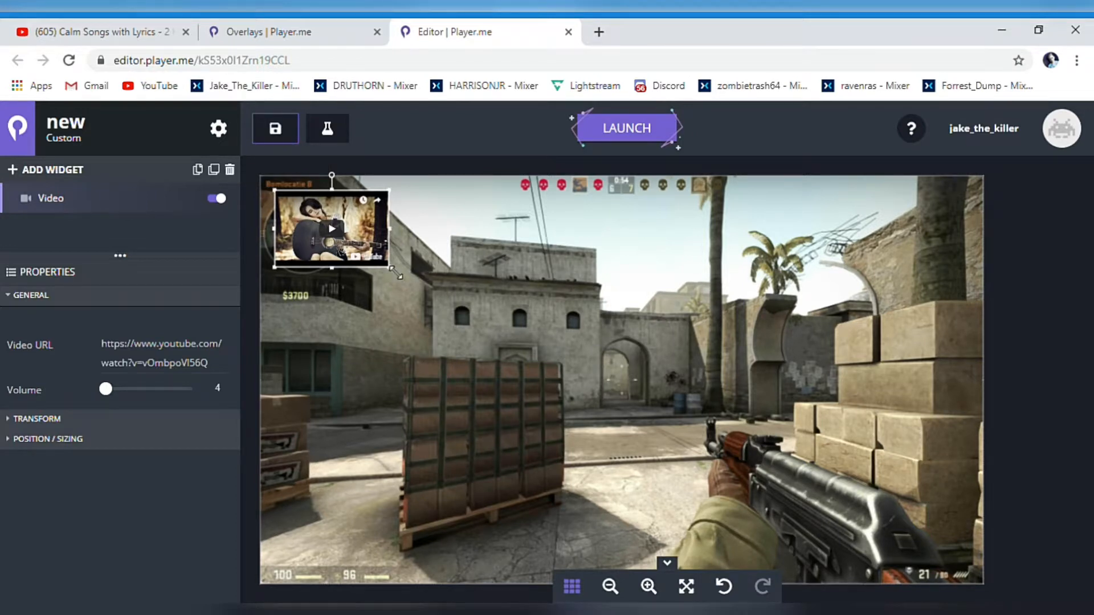
left_click_drag(398, 276, 838, 540)
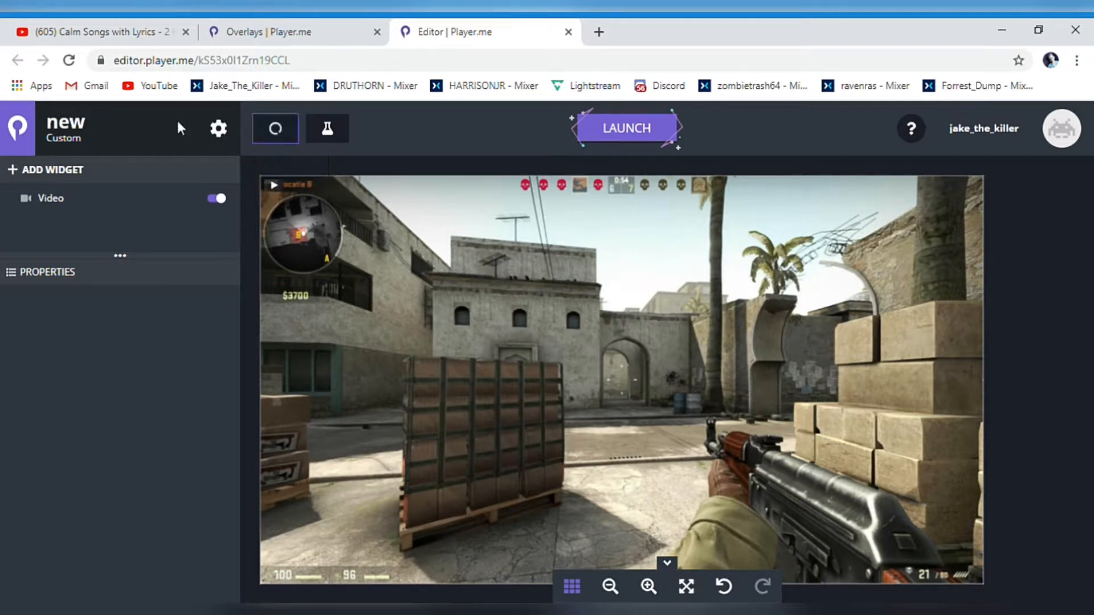
Copy the overlay's URL from its Settings.
left_click(218, 128)
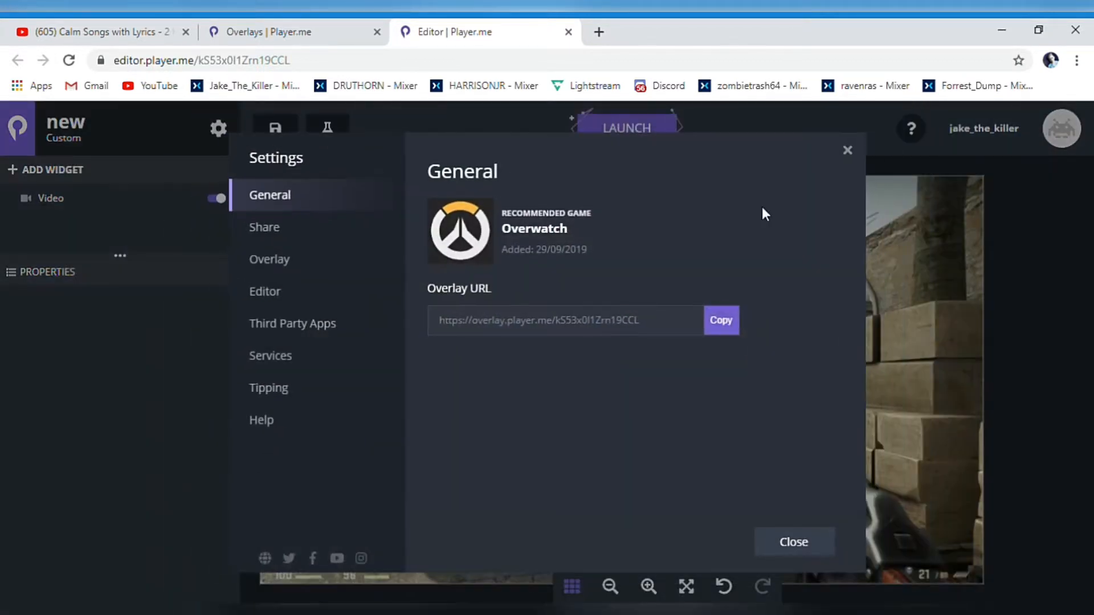
left_click(720, 320)
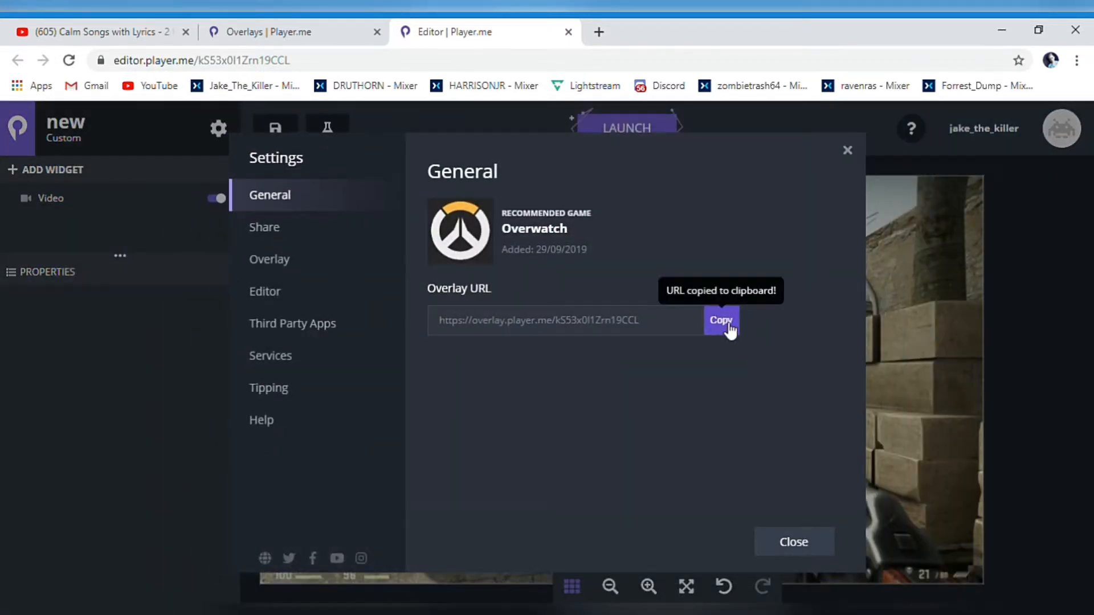
left_click(793, 542)
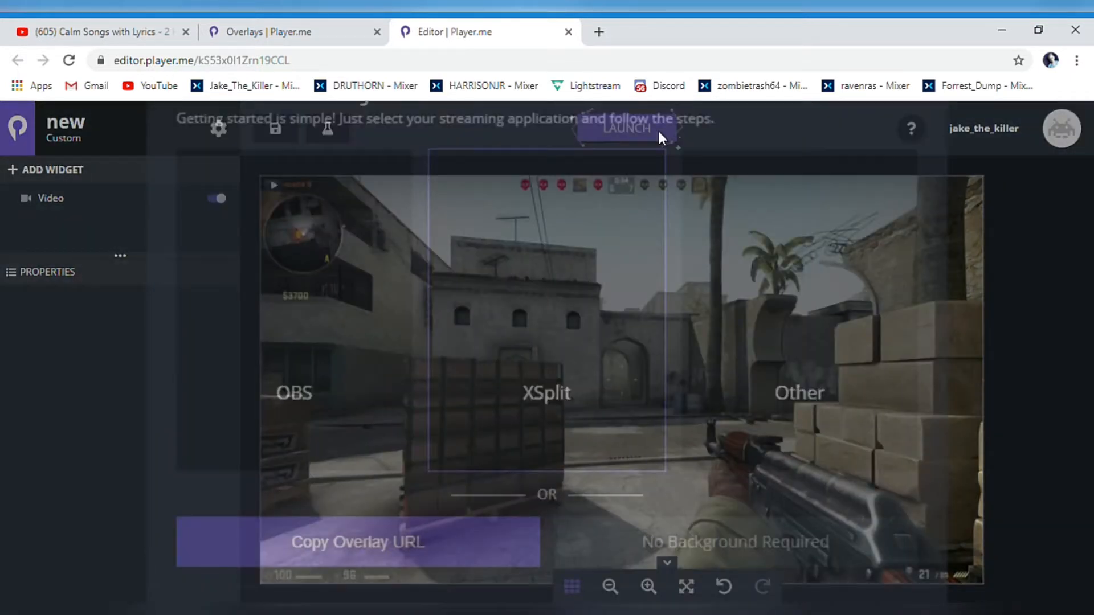
Copy the overlay URL from Launch > Other streaming software setup steps.
left_click(625, 128)
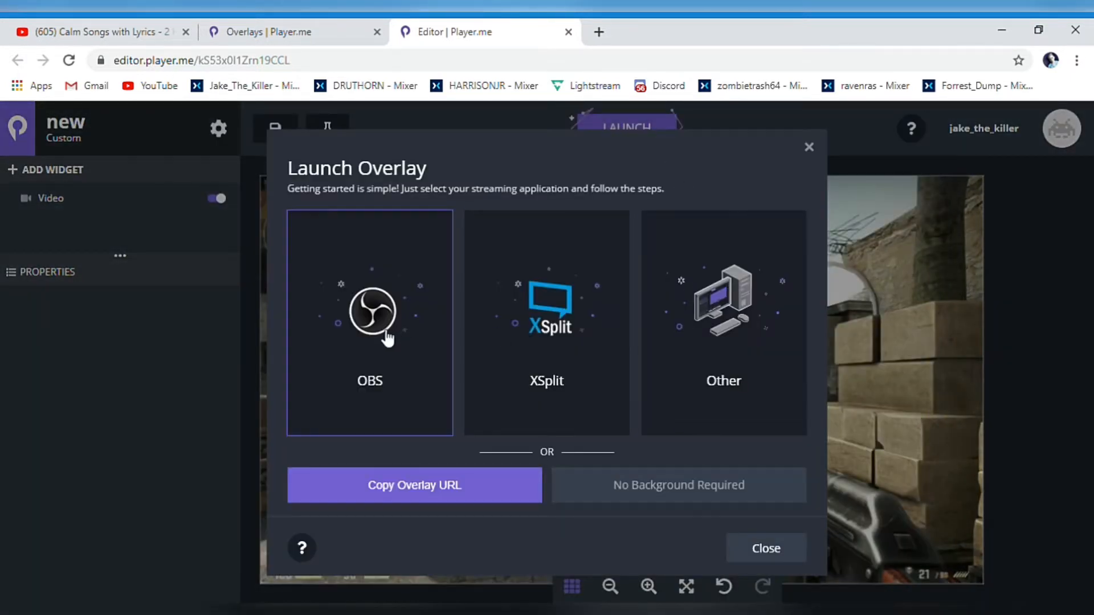
mouse_move(691, 354)
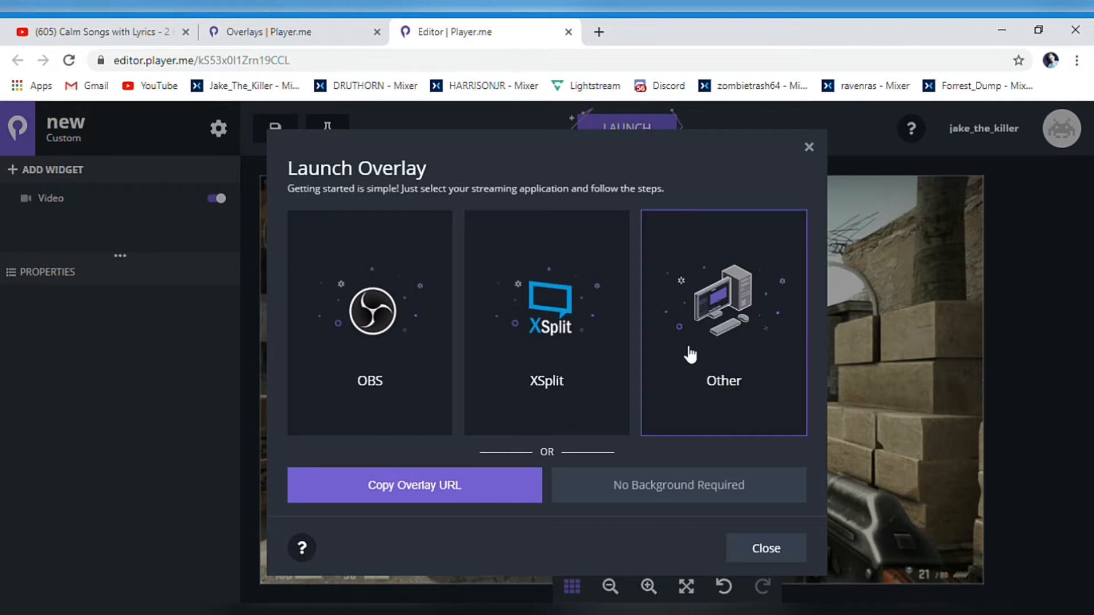
mouse_move(719, 365)
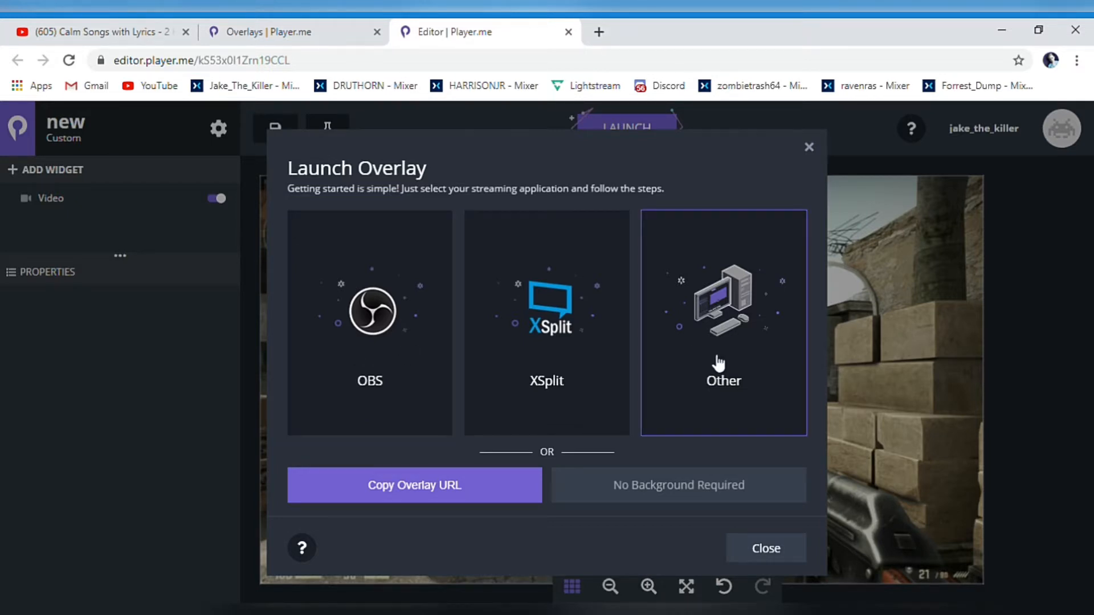
left_click(724, 321)
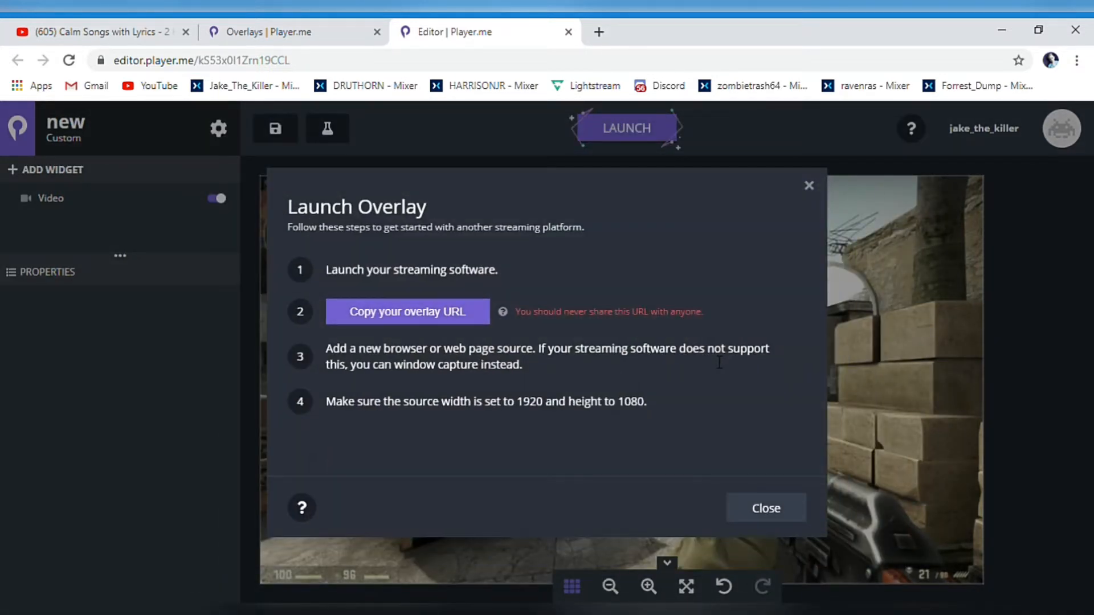
mouse_move(505, 327)
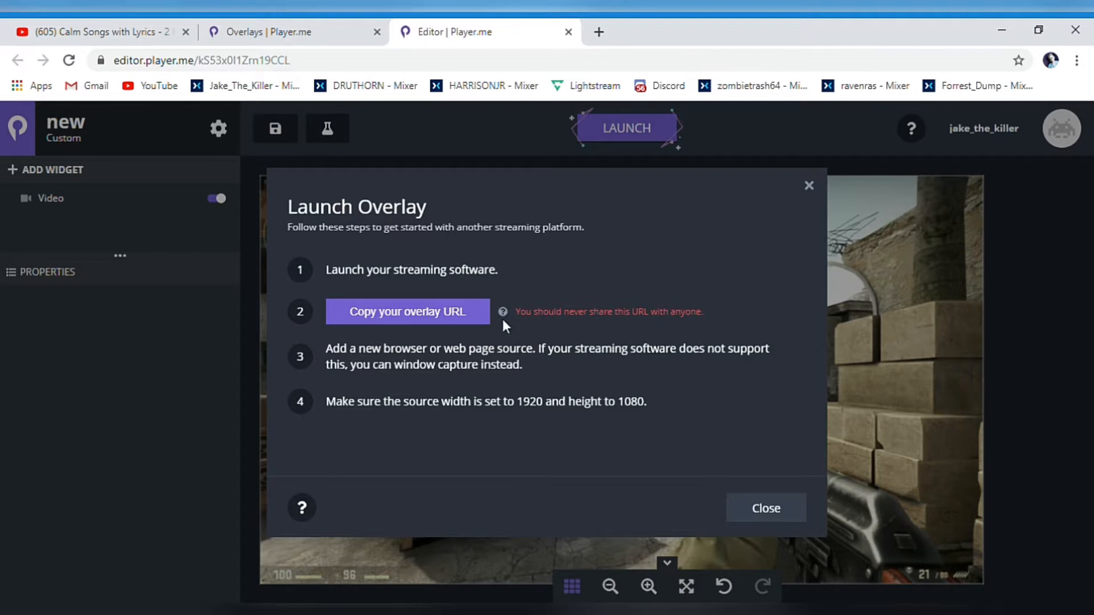
left_click(408, 311)
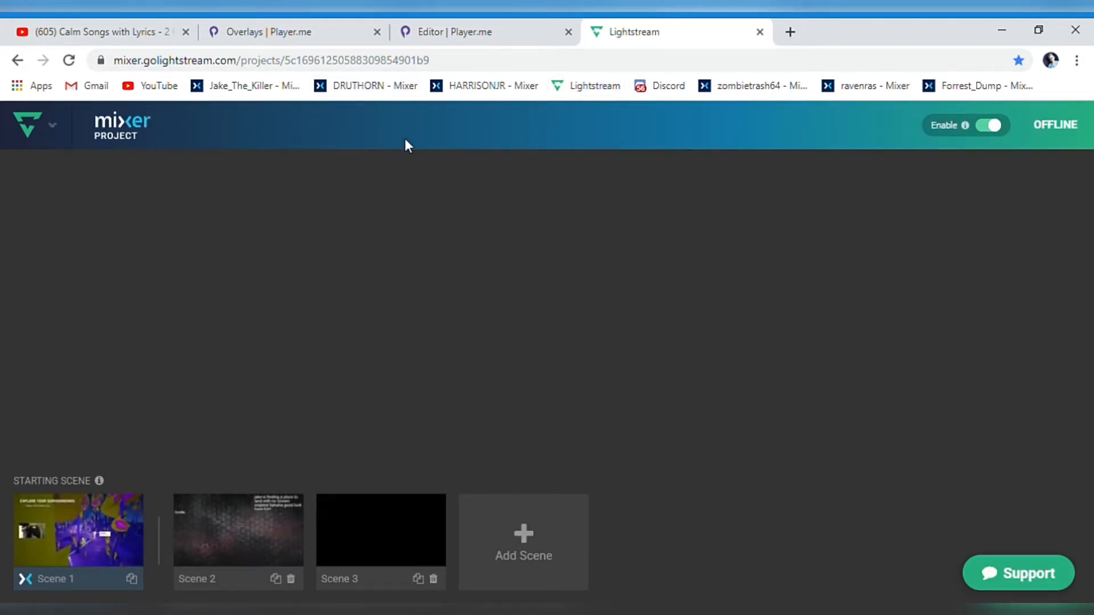
In Scene 3, add a Player.me Overlay layer via 3rd Party Integrations above the Mixer Feed.
left_click(78, 530)
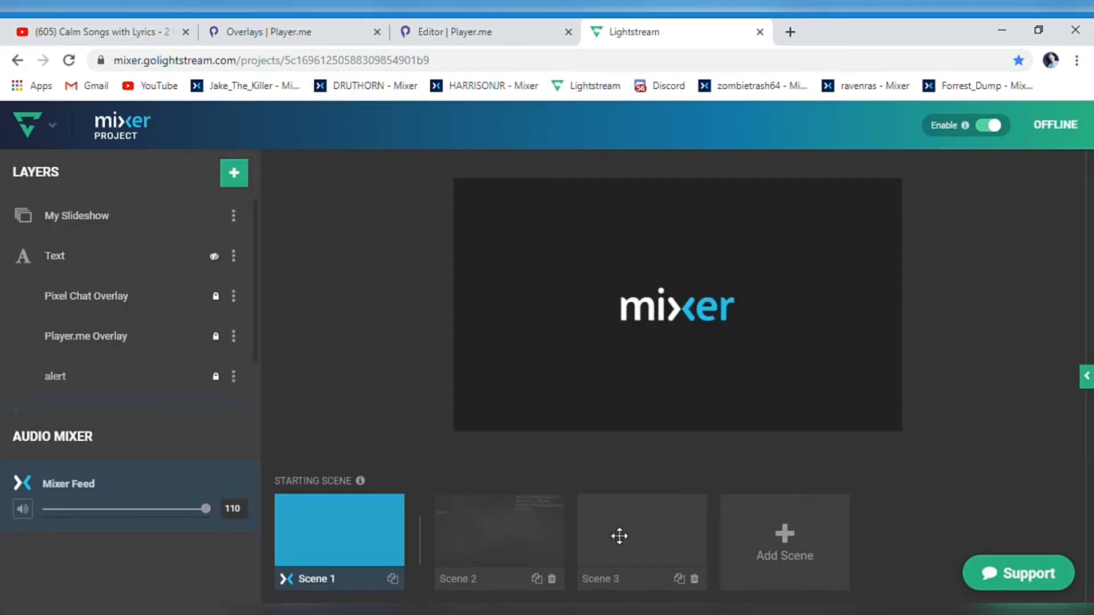
left_click(641, 530)
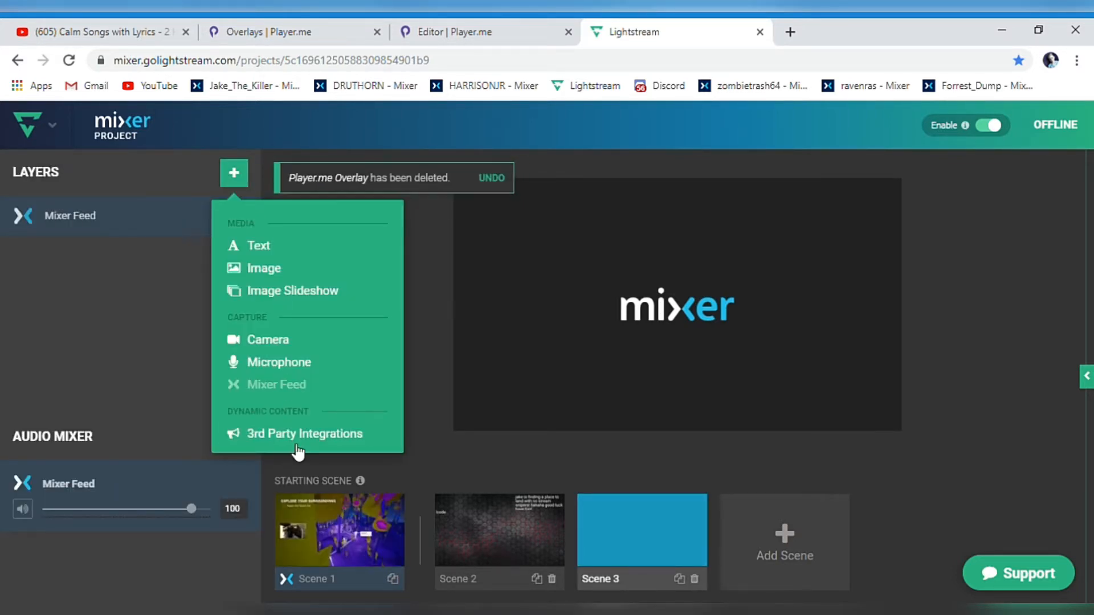
left_click(161, 559)
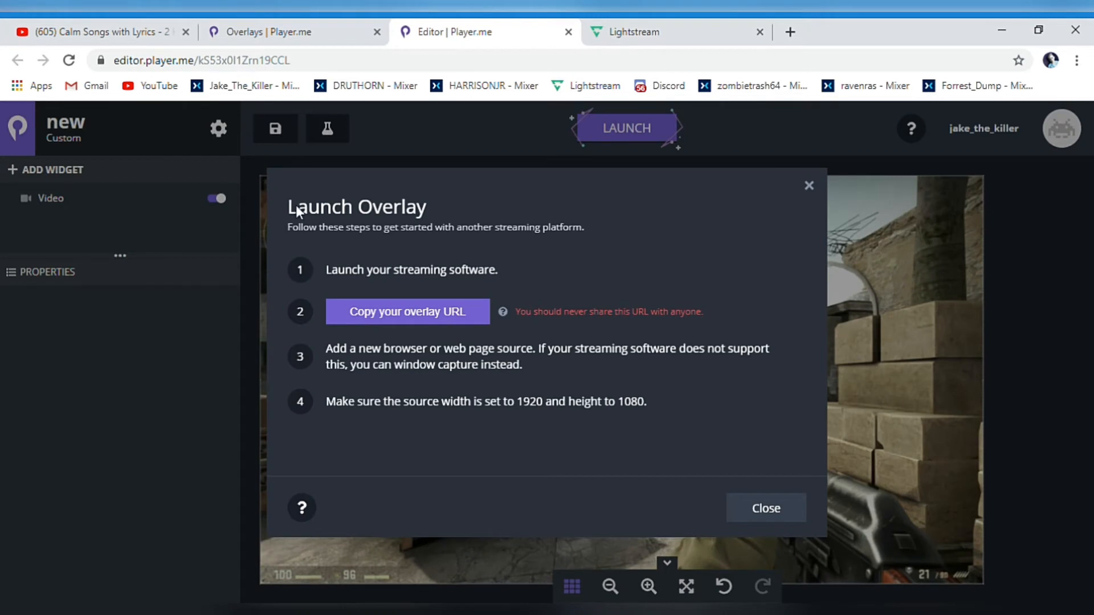
left_click(675, 32)
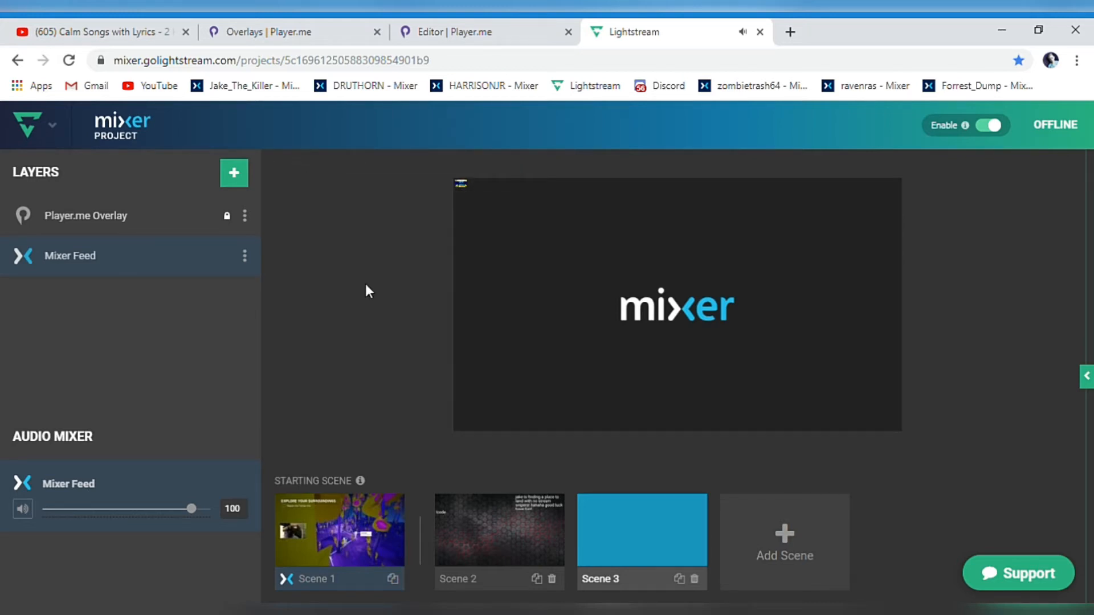
mouse_move(461, 176)
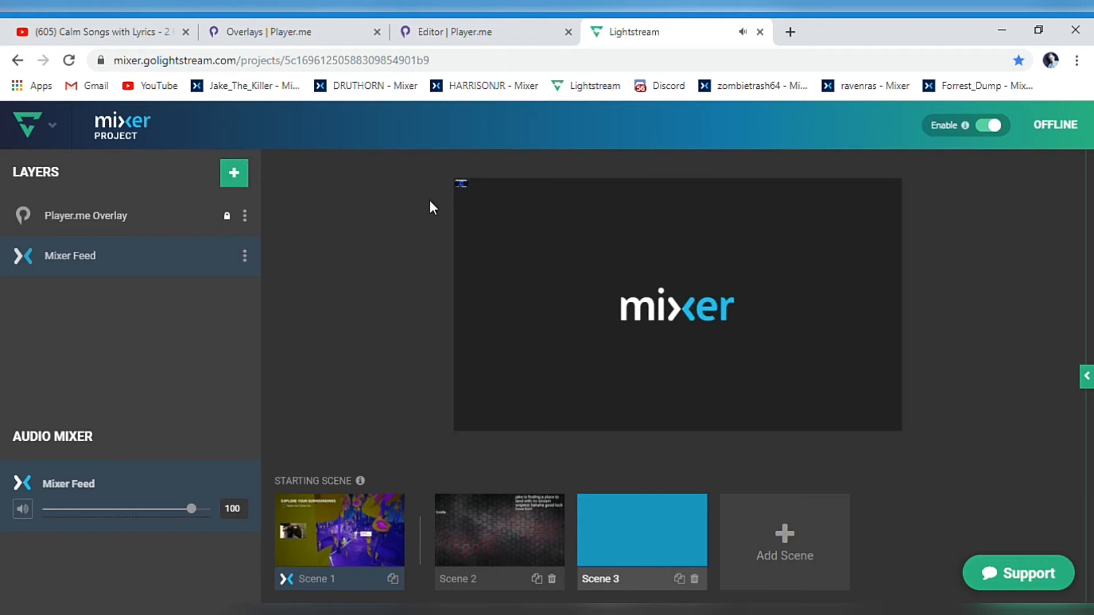
mouse_move(282, 187)
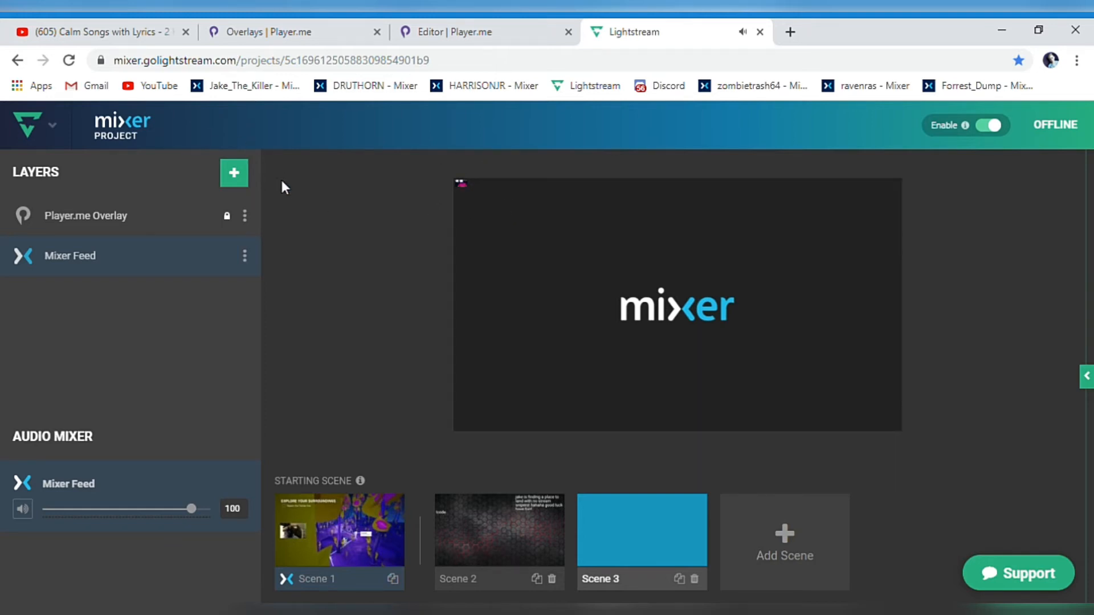
mouse_move(322, 245)
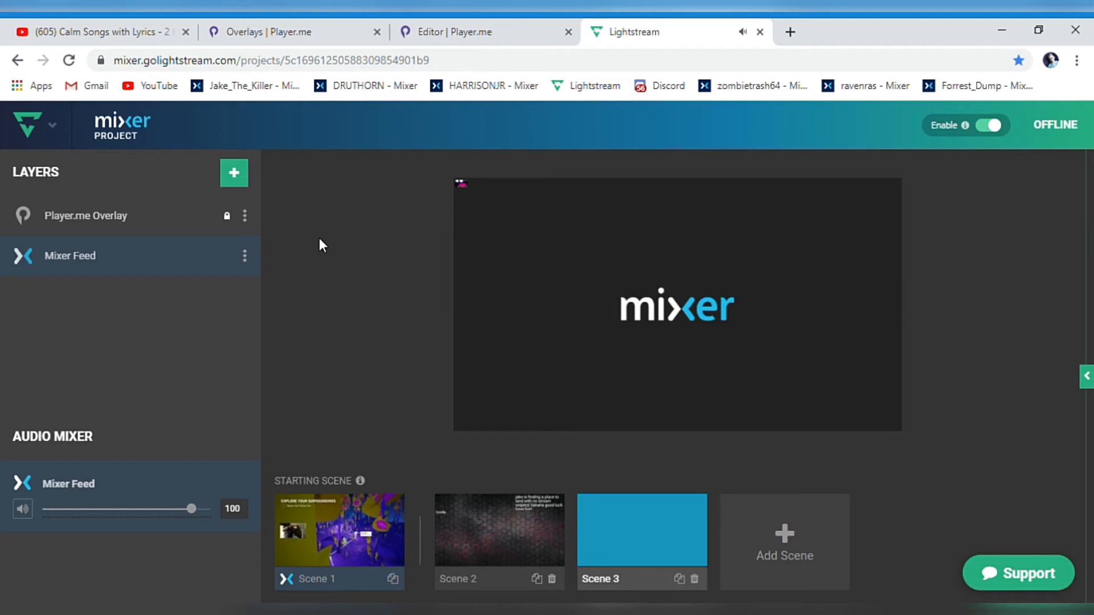
left_click(743, 32)
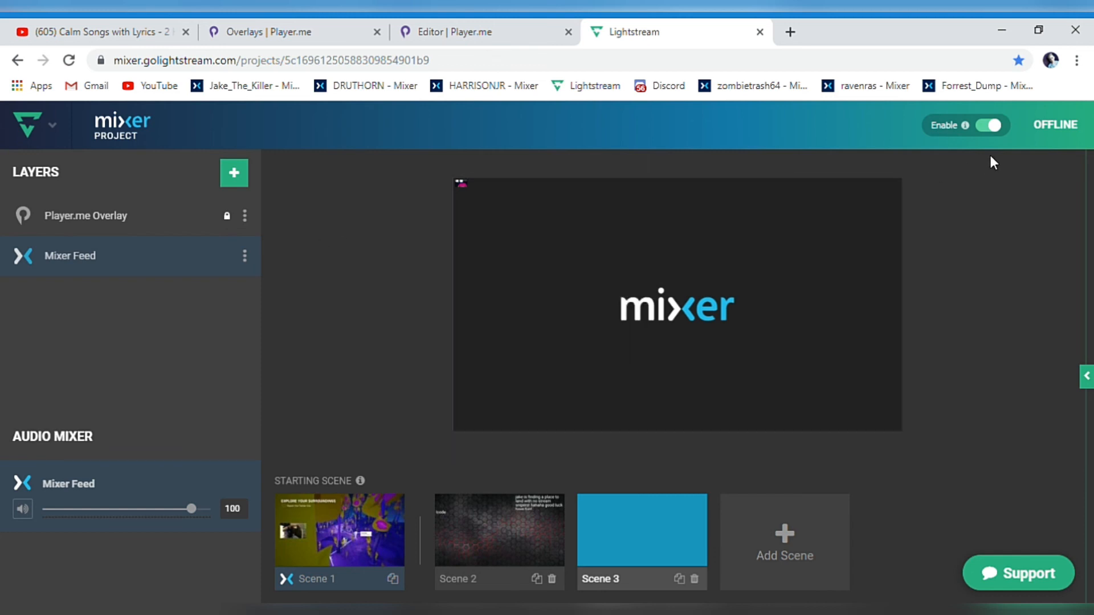
mouse_move(1019, 139)
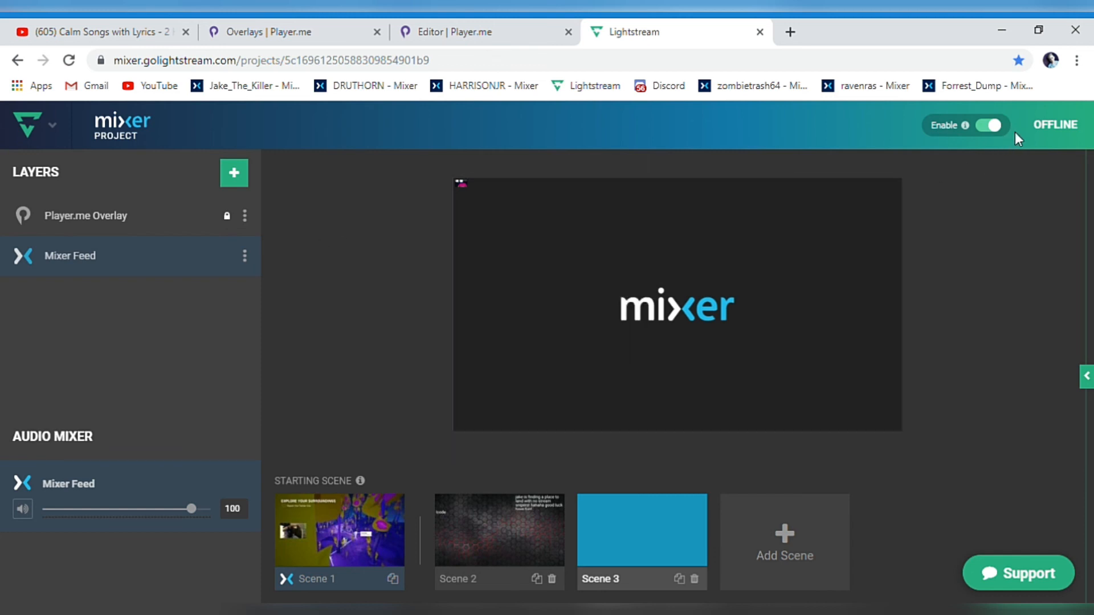